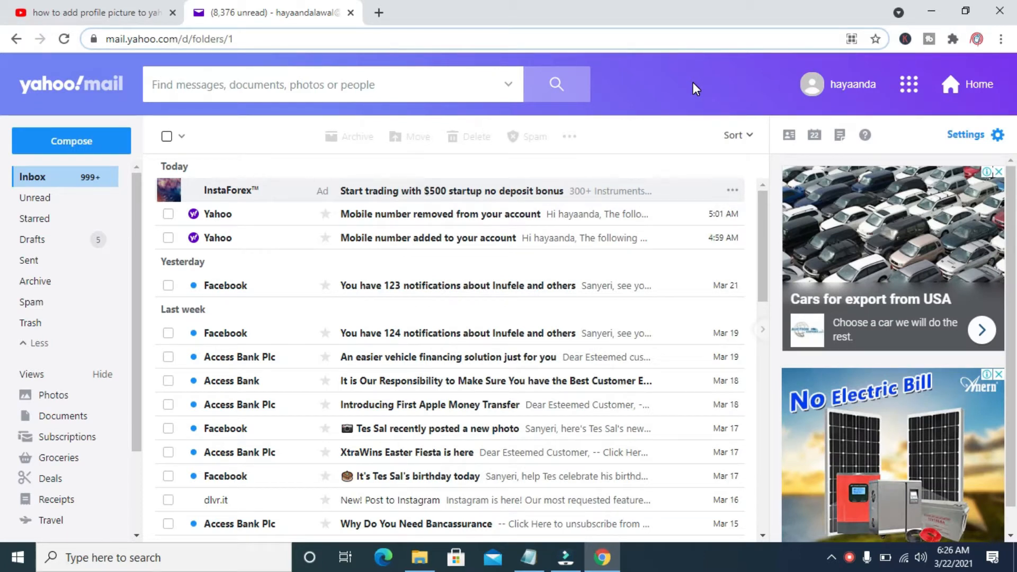
{"action": "mouse_move", "coordinate": [613, 140]}
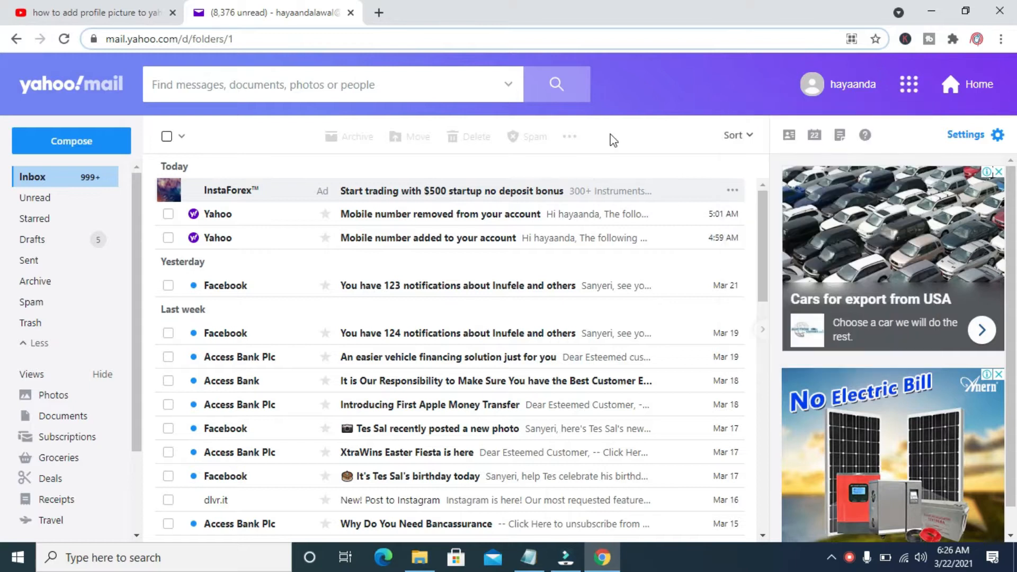
{"action": "mouse_move", "coordinate": [763, 218]}
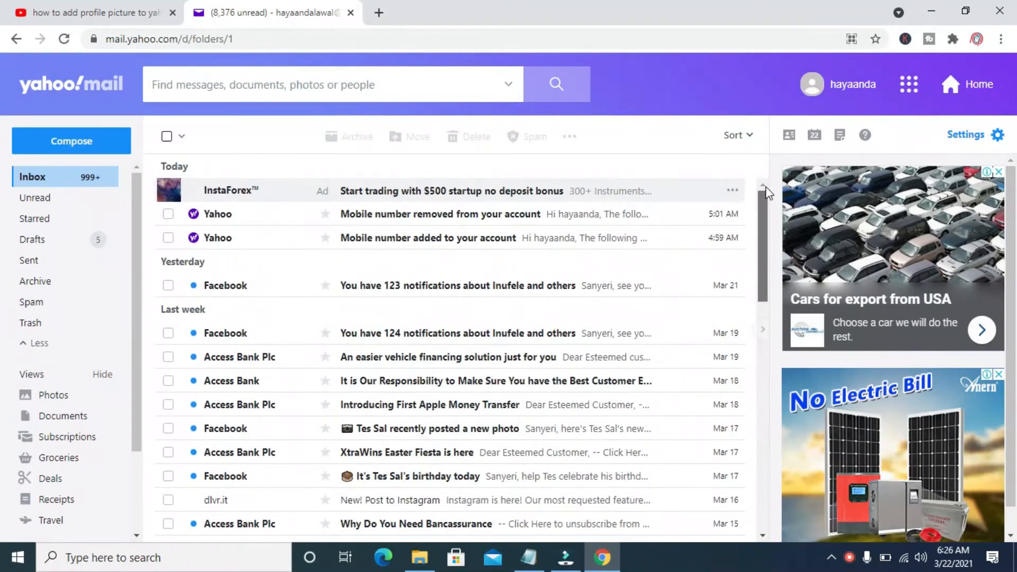
{"action": "mouse_move", "coordinate": [408, 231]}
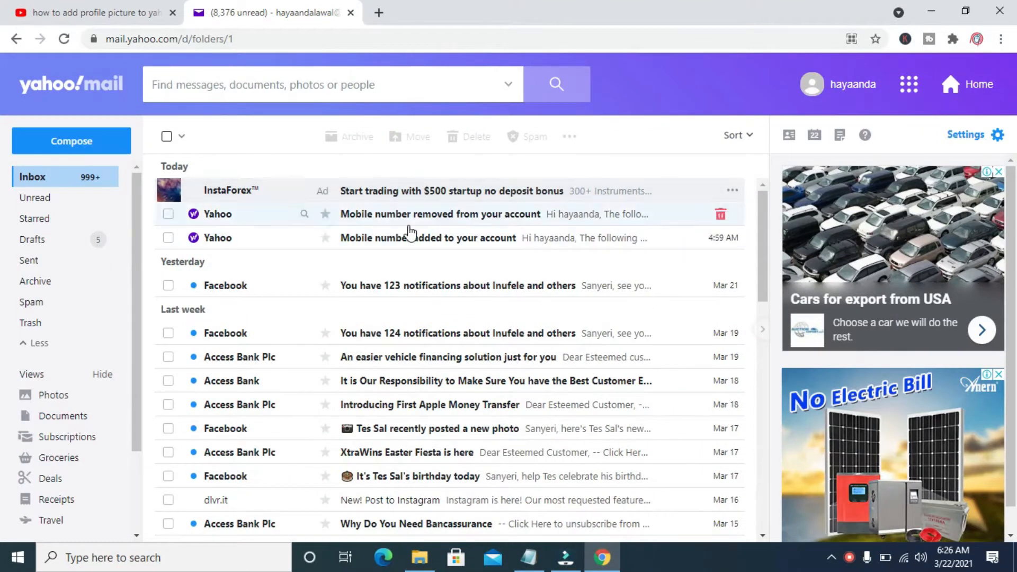
{"action": "mouse_move", "coordinate": [745, 266]}
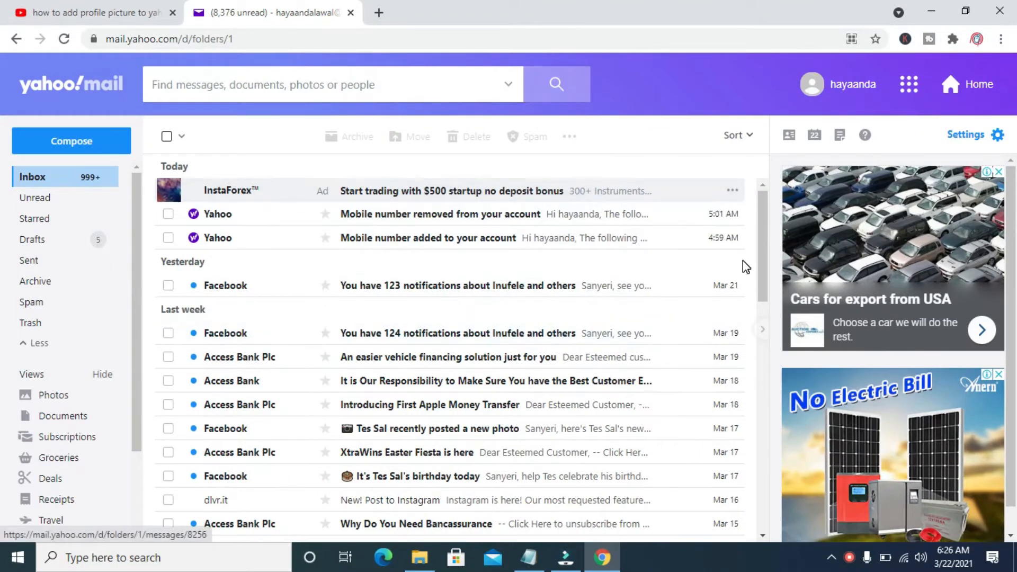
- Open Account Info from the profile name menu at the top right
{"action": "left_click", "coordinate": [852, 84]}
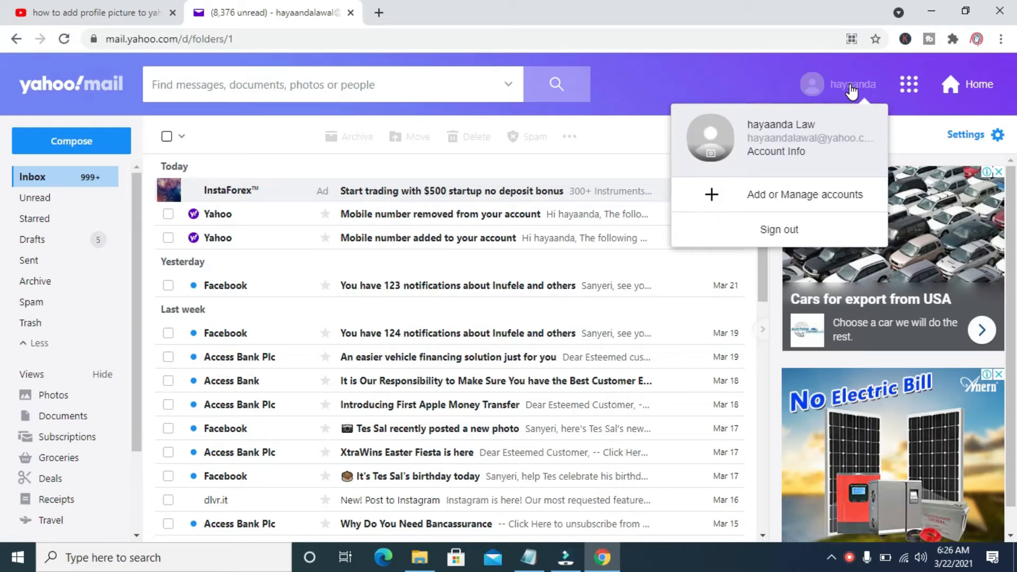
{"action": "mouse_move", "coordinate": [731, 160]}
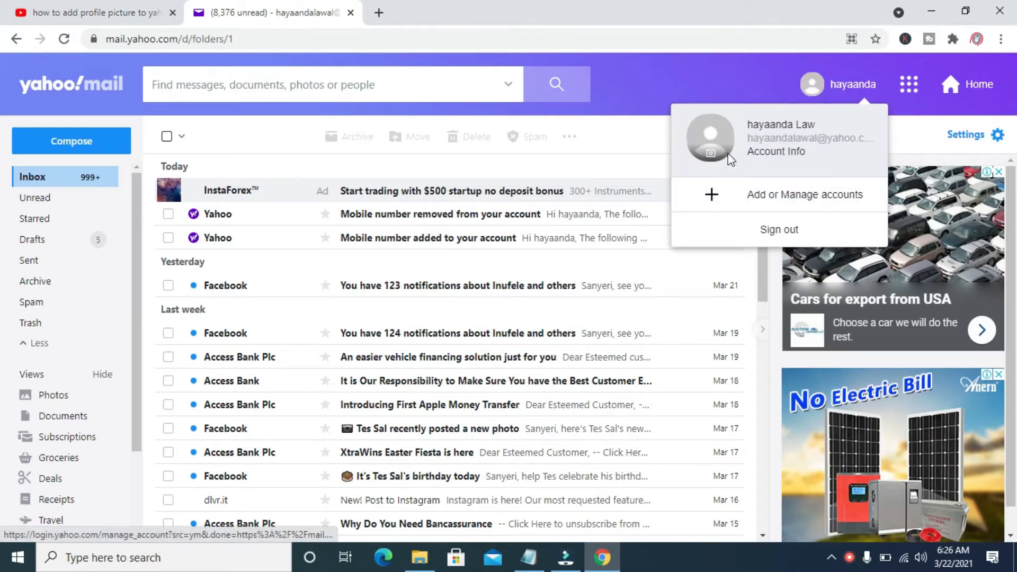
{"action": "mouse_move", "coordinate": [786, 164]}
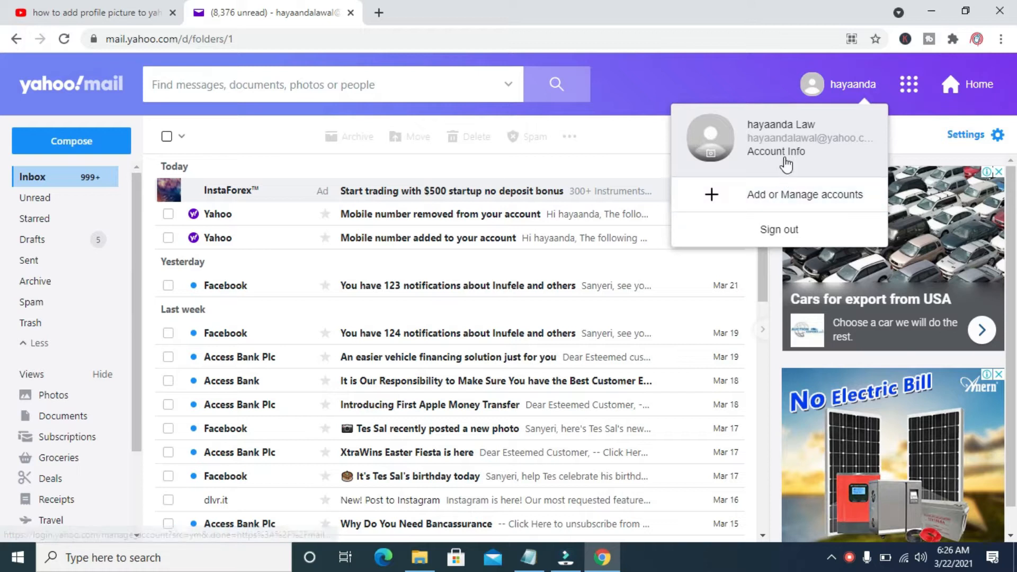
{"action": "left_click", "coordinate": [775, 151]}
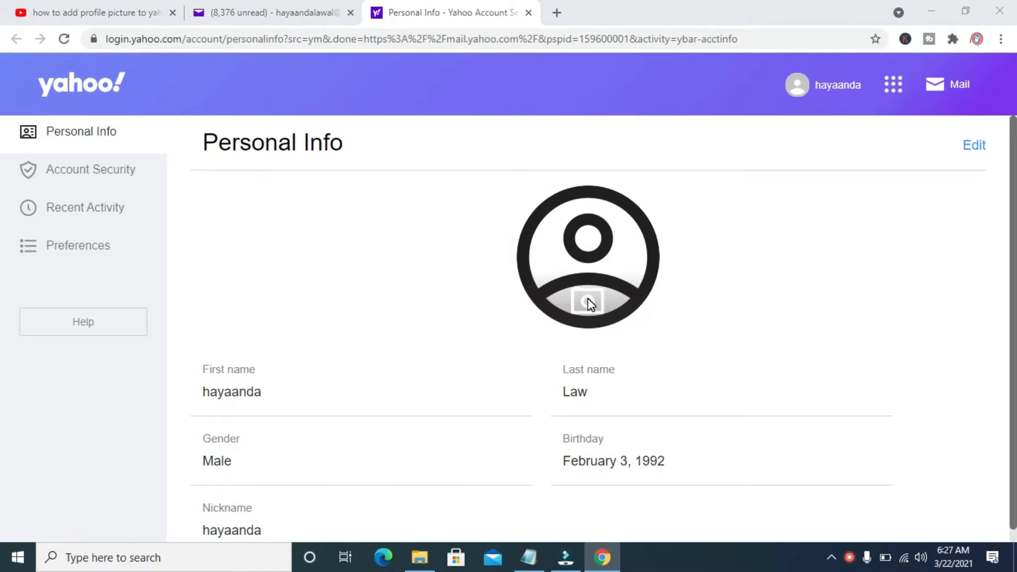
- Open the photo file chooser from the camera icon on the blank avatar
{"action": "left_click", "coordinate": [587, 300]}
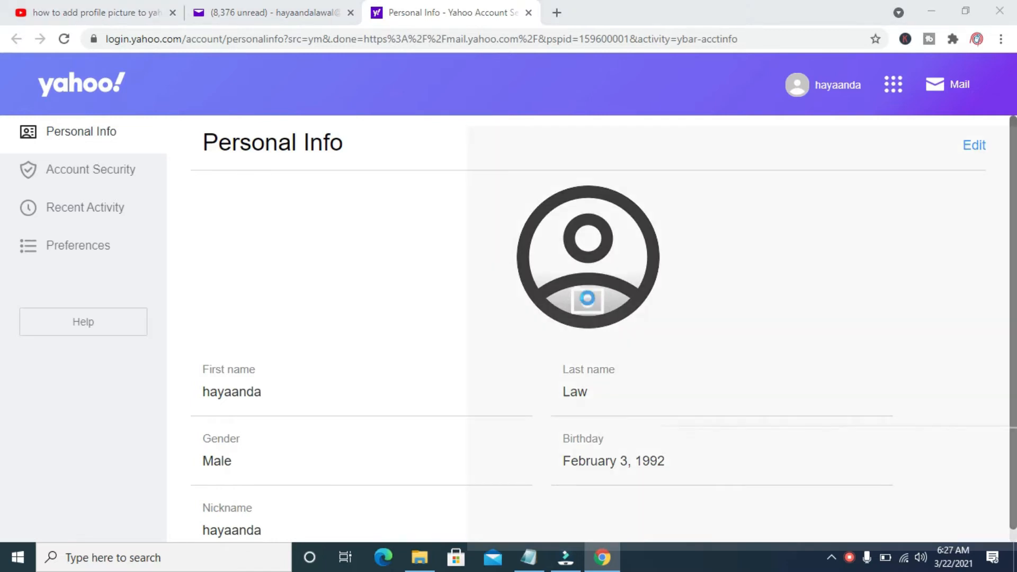
{"action": "left_click", "coordinate": [586, 300]}
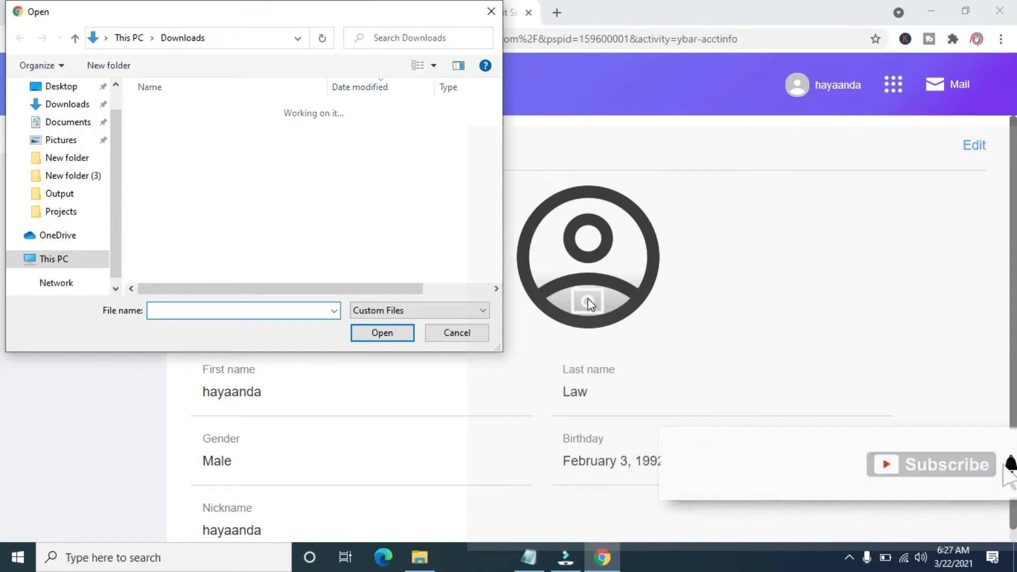
- Upload champions-league-940x529 from the Downloads folder
{"action": "left_click", "coordinate": [243, 311]}
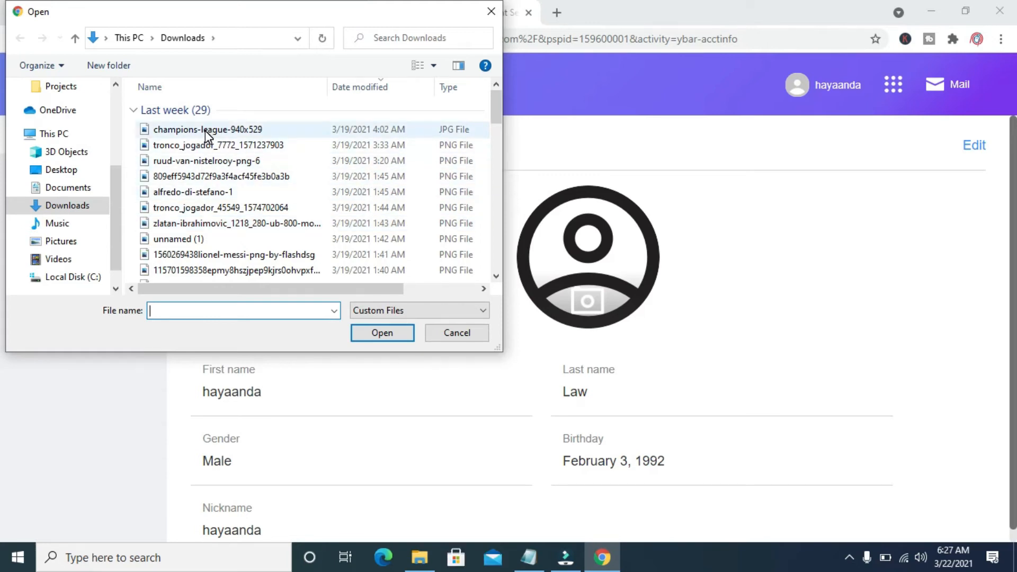
{"action": "left_click", "coordinate": [208, 129]}
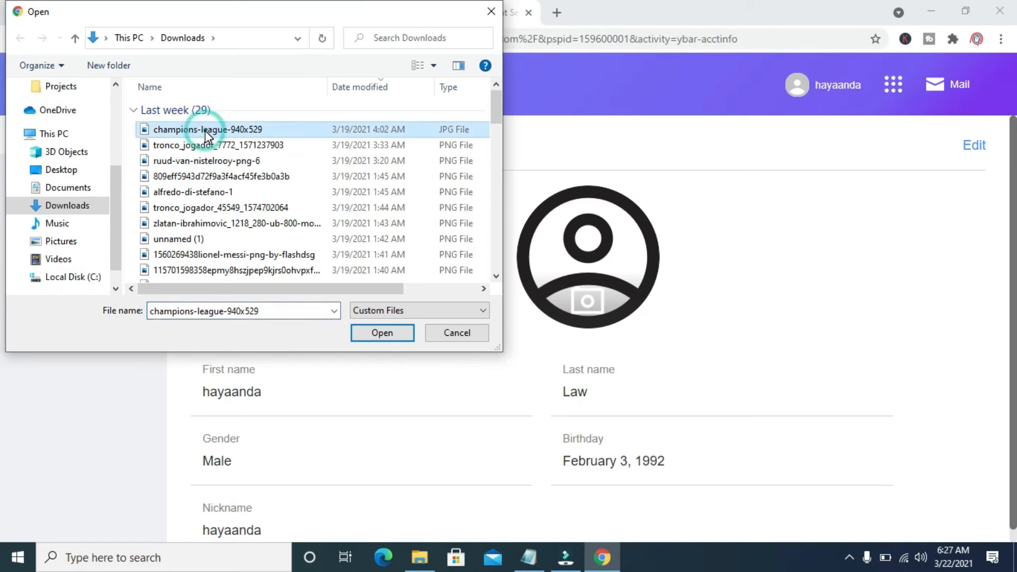
{"action": "left_click", "coordinate": [382, 332]}
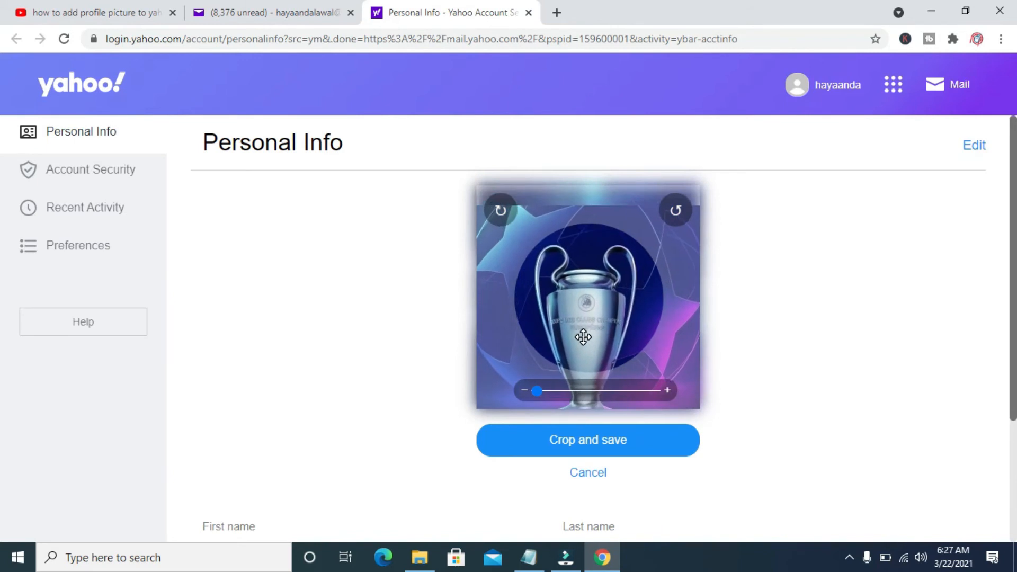
{"action": "mouse_move", "coordinate": [587, 440]}
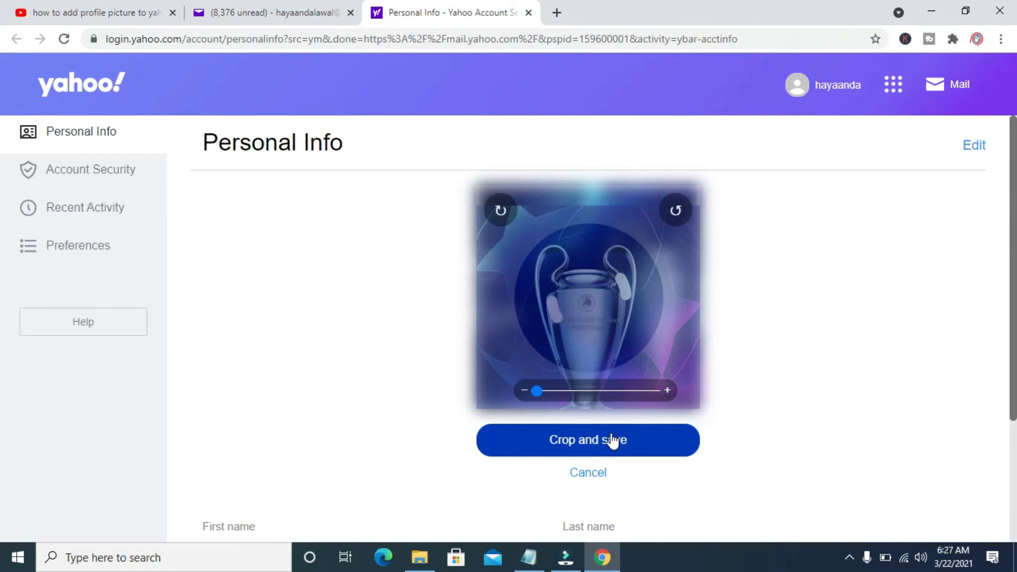
- Crop and save the trophy image as the profile picture
{"action": "left_click", "coordinate": [587, 440]}
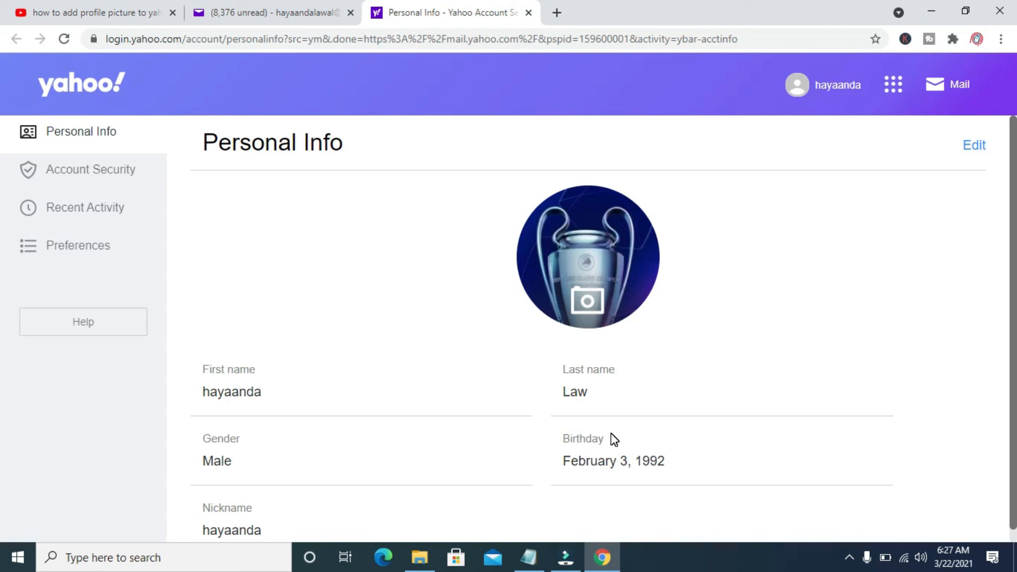
{"action": "mouse_move", "coordinate": [642, 411]}
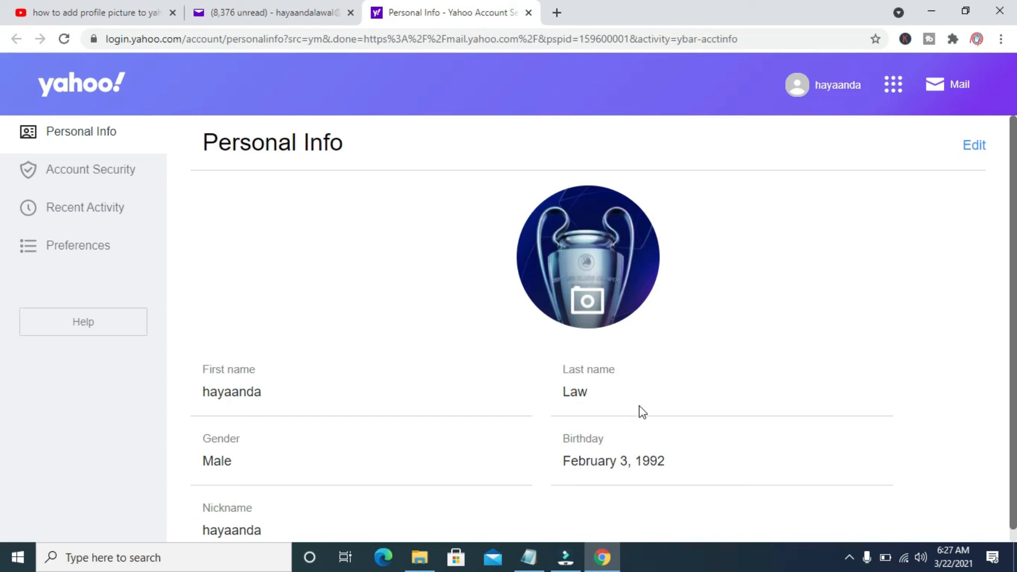
{"action": "mouse_move", "coordinate": [842, 520]}
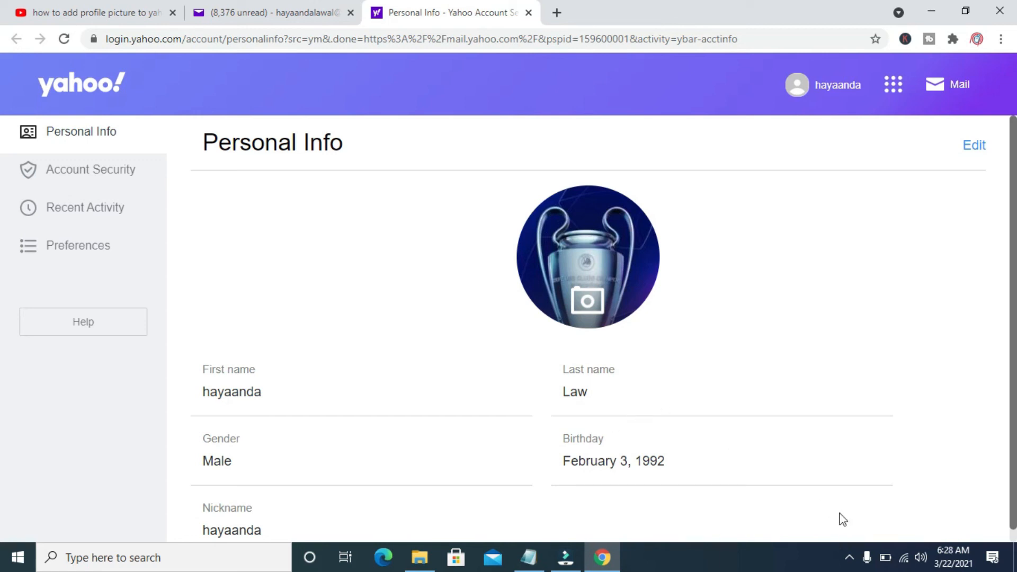